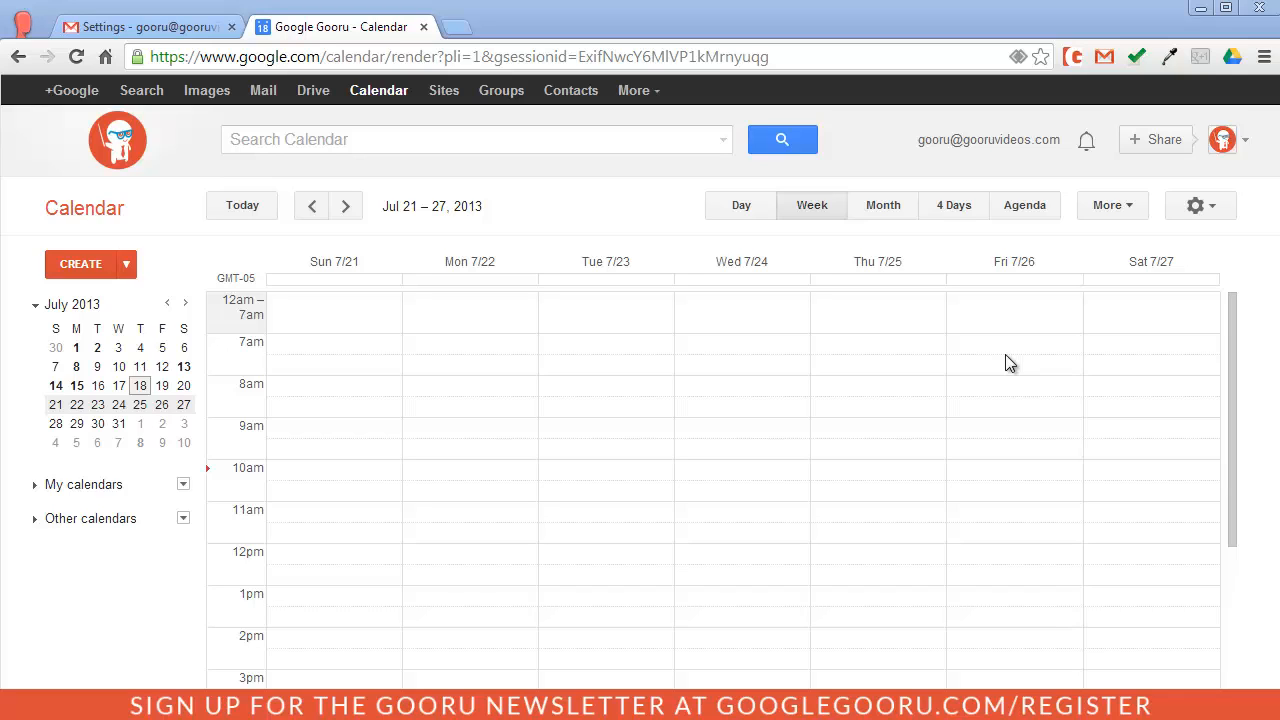
pyautogui.moveTo(492, 456)
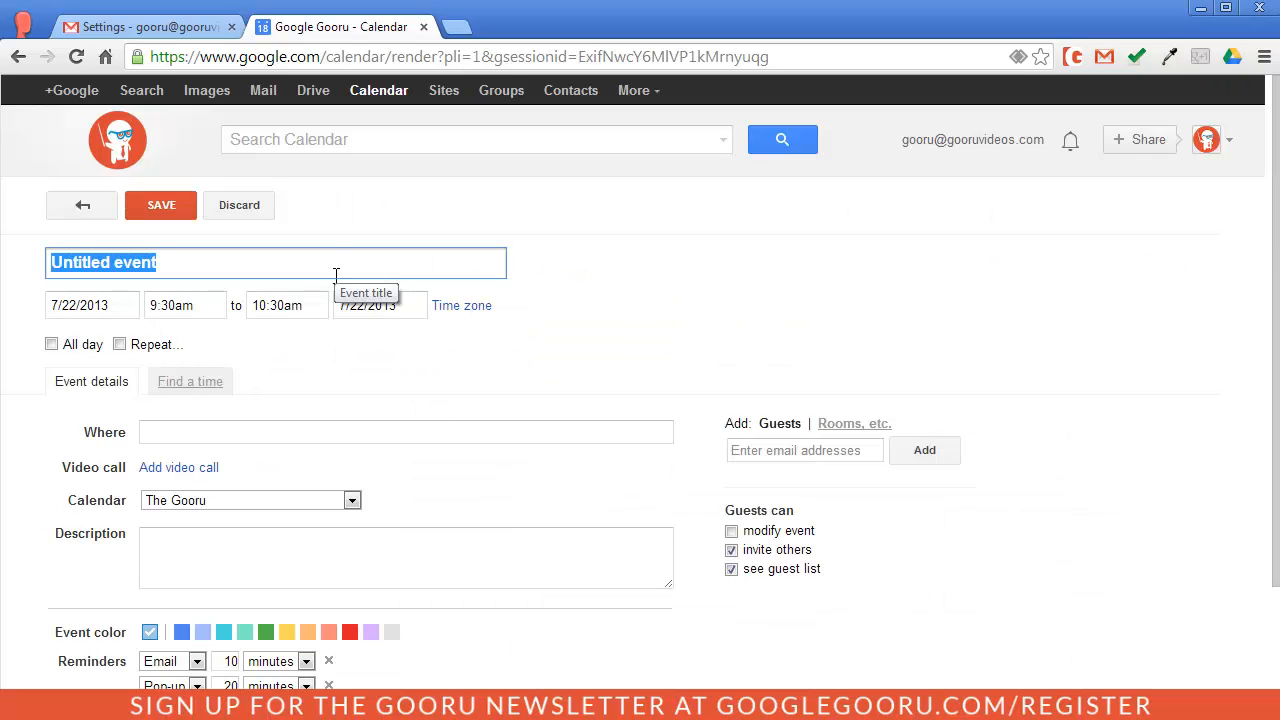
# Title the new 7/22 9:30am event 'Board Meeting'.
pyautogui.write('Board Meeting')
pyautogui.click(406, 432)
pyautogui.write('Board Room')
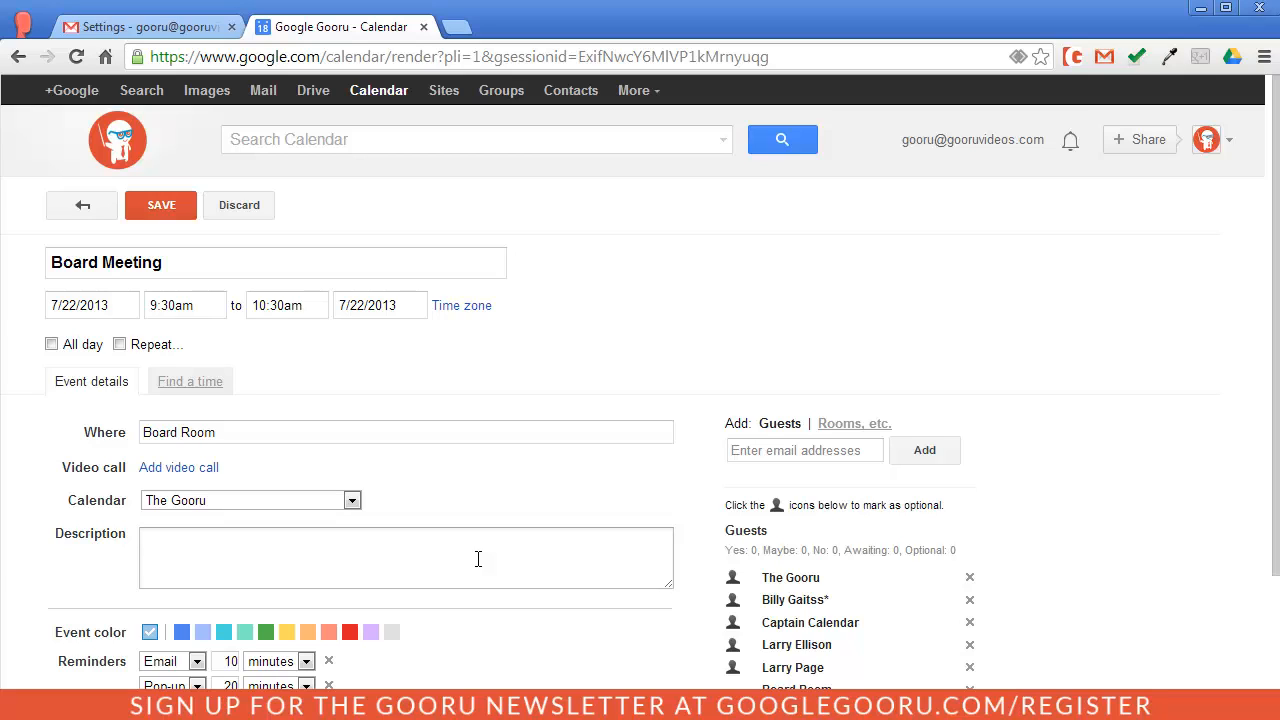
pyautogui.scroll(-3)
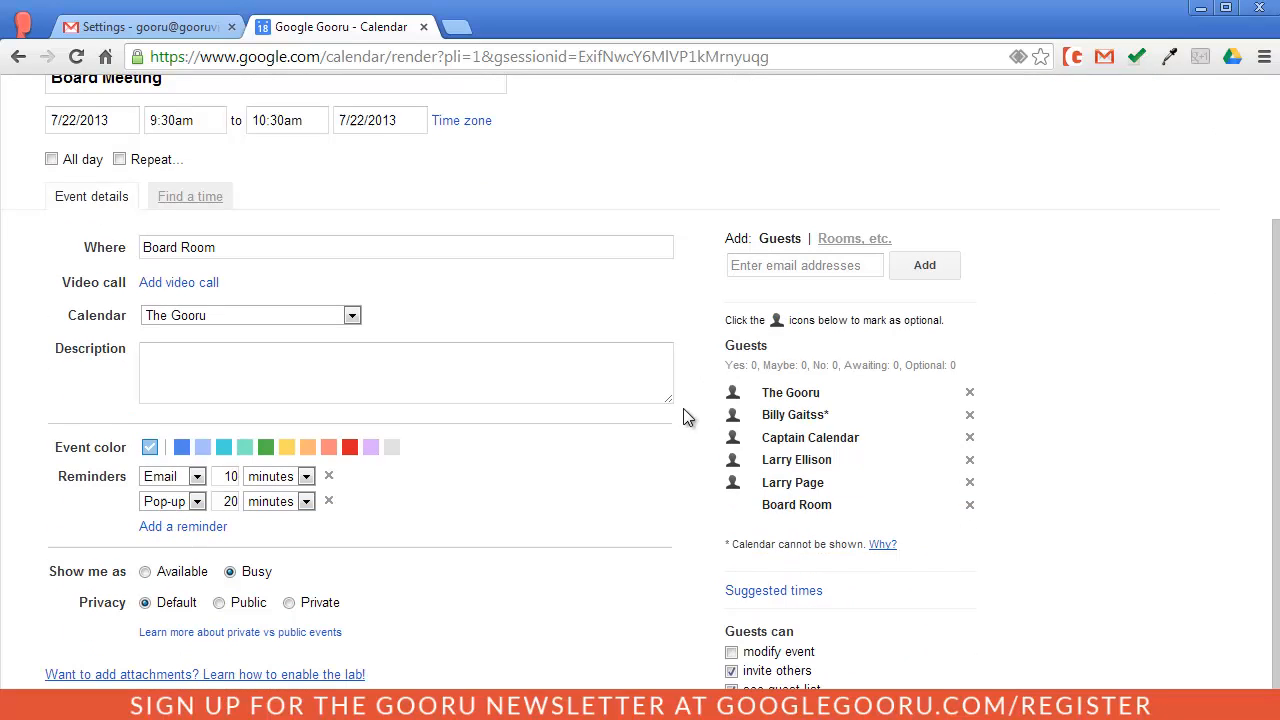
pyautogui.moveTo(404, 672)
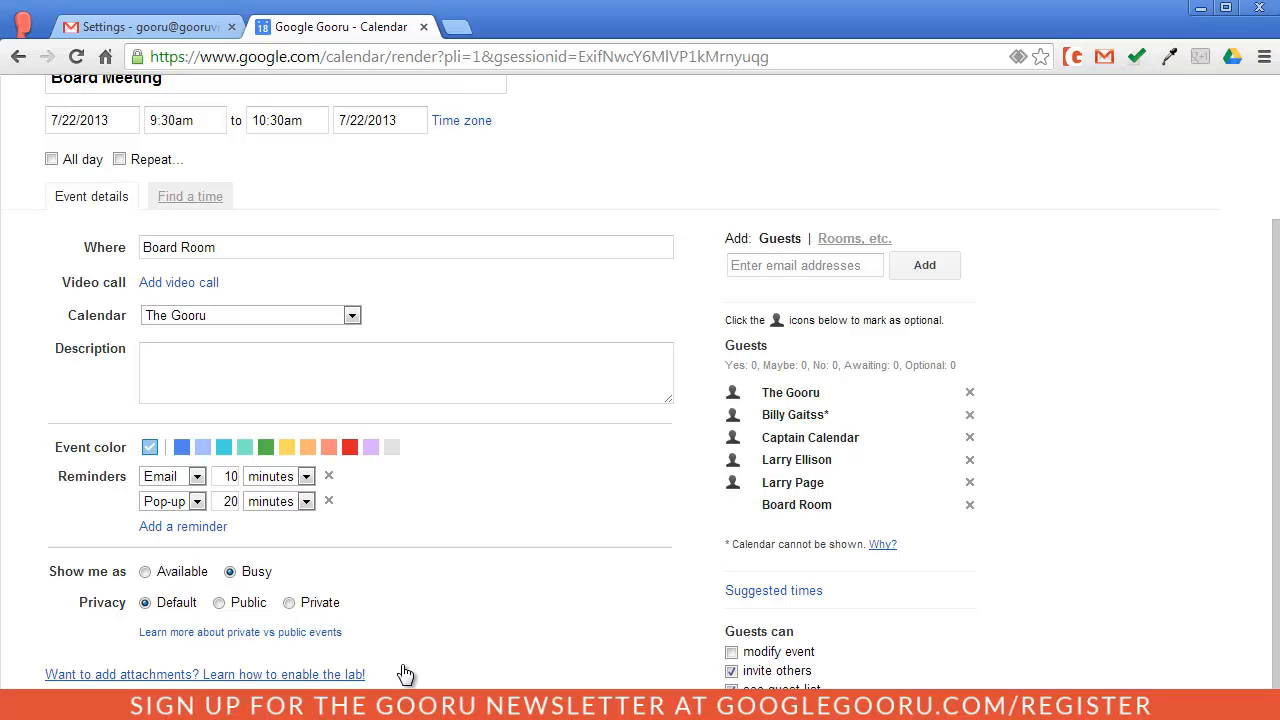
pyautogui.scroll(3)
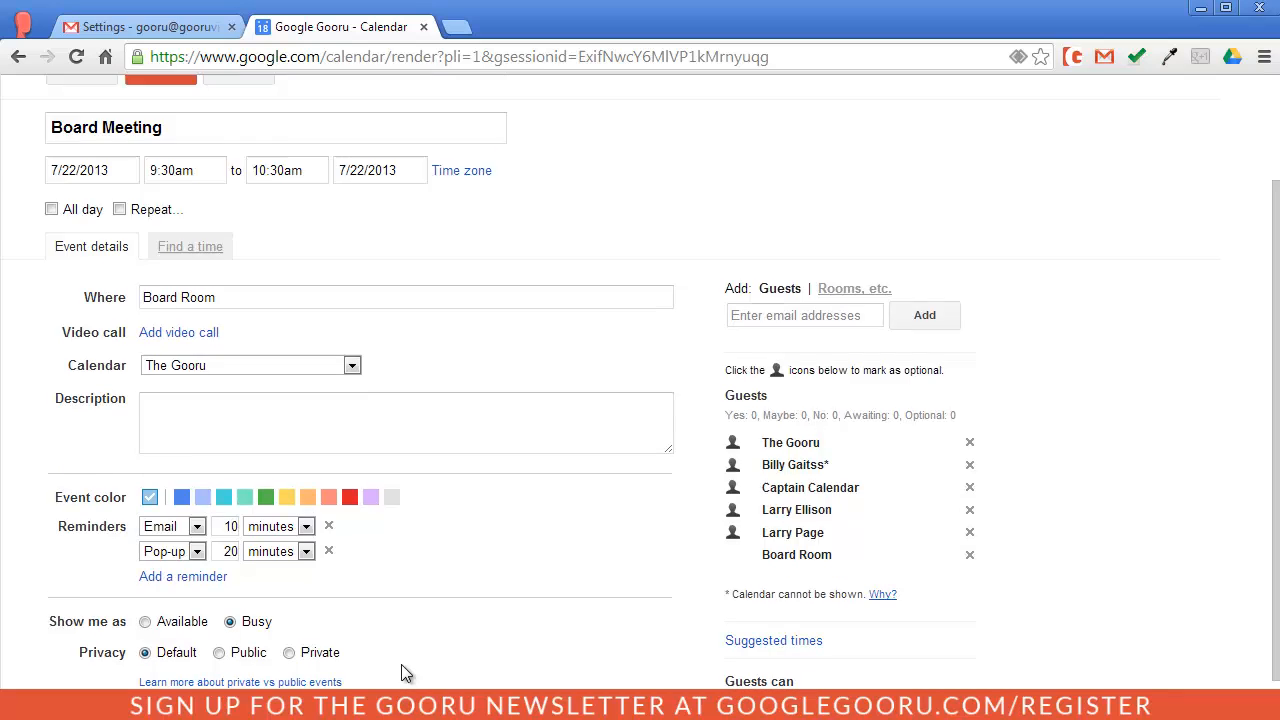
pyautogui.scroll(3)
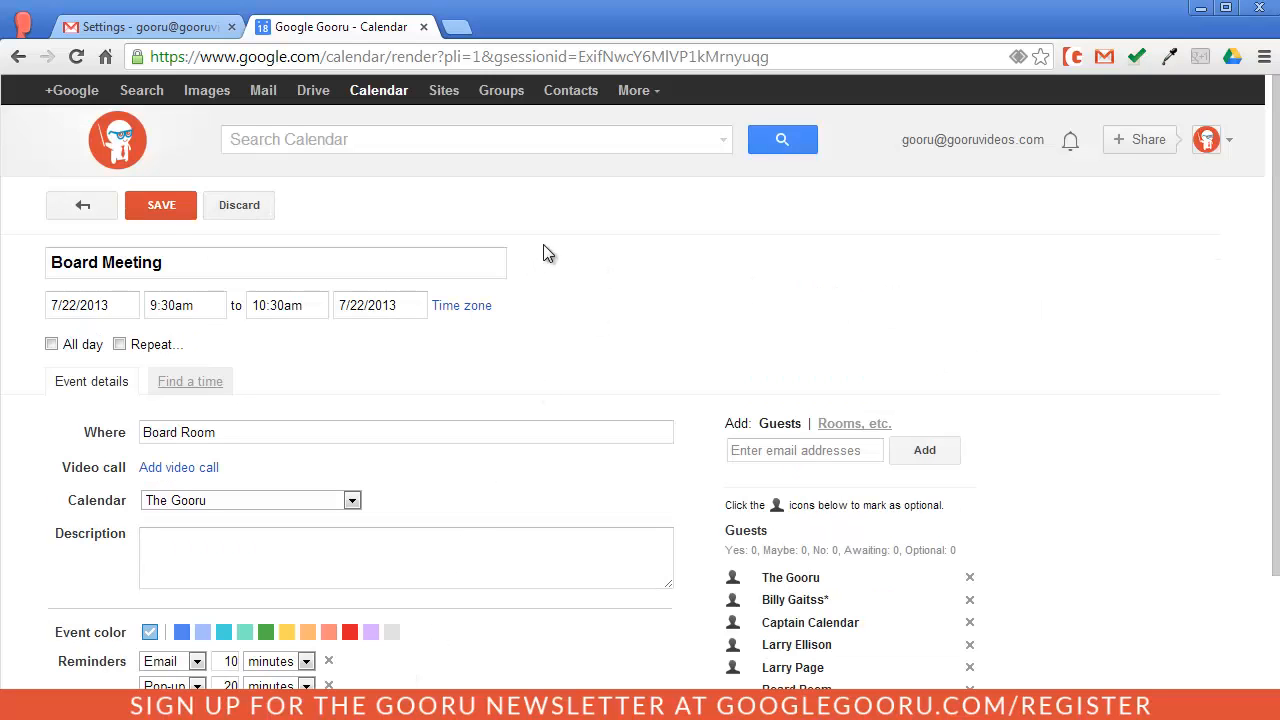
# Save the Board Meeting event and scroll the Labs settings to the Event attachments feature.
pyautogui.click(160, 204)
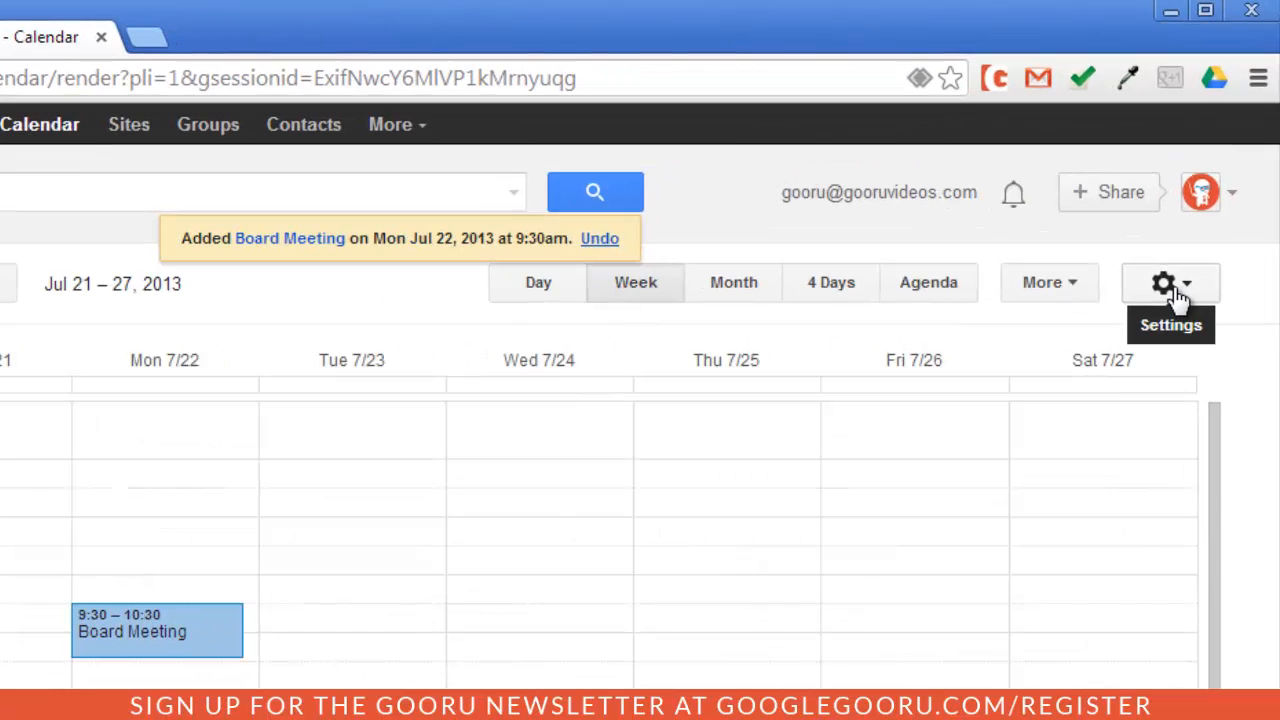
pyautogui.moveTo(1196, 288)
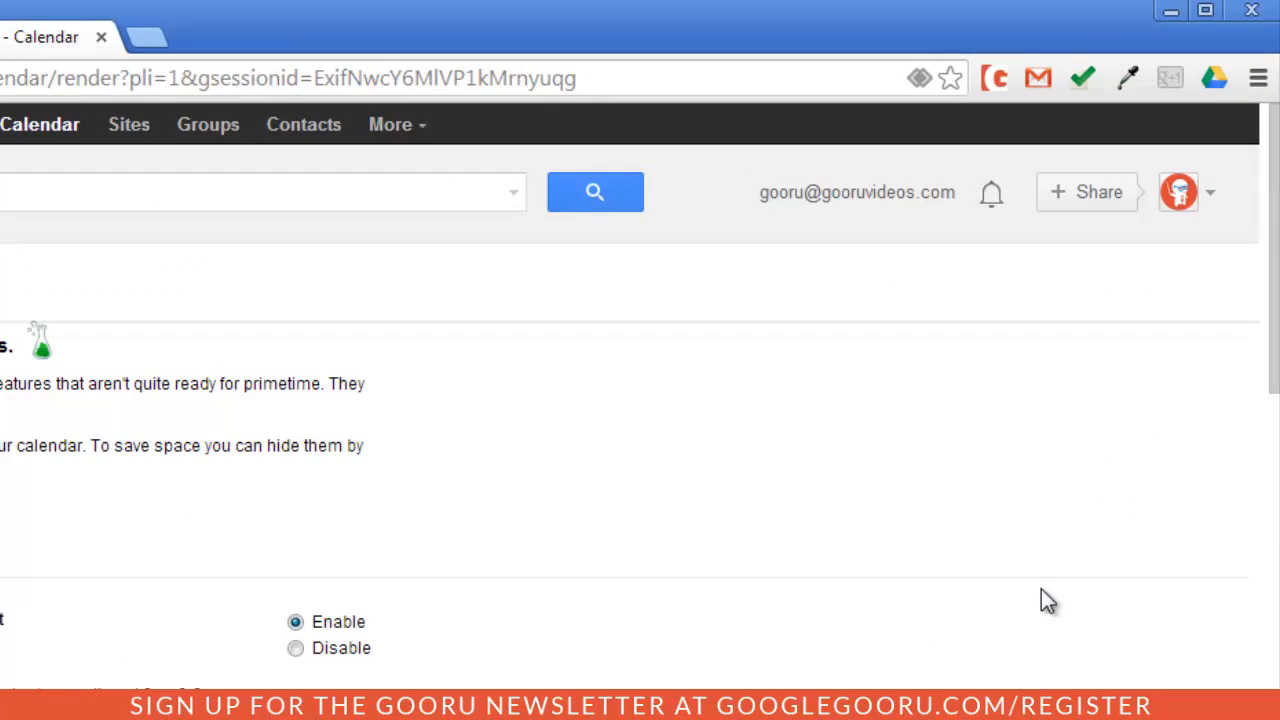
pyautogui.scroll(3)
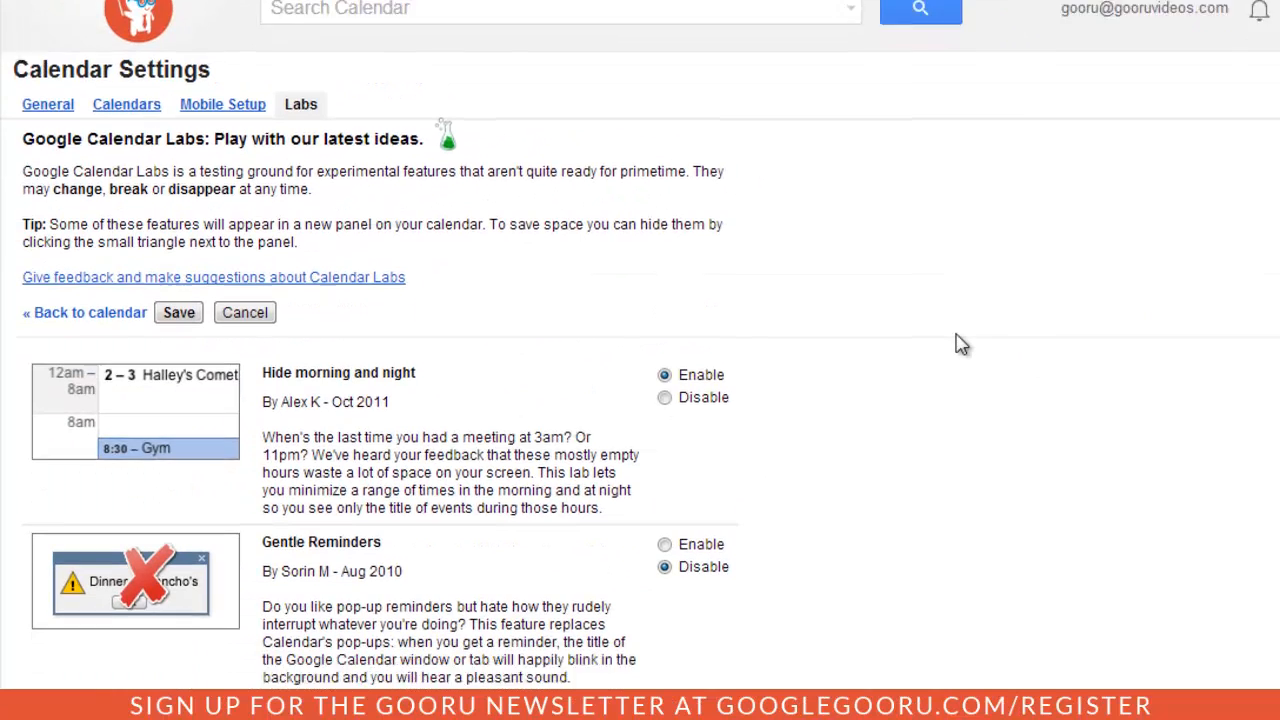
pyautogui.scroll(-3)
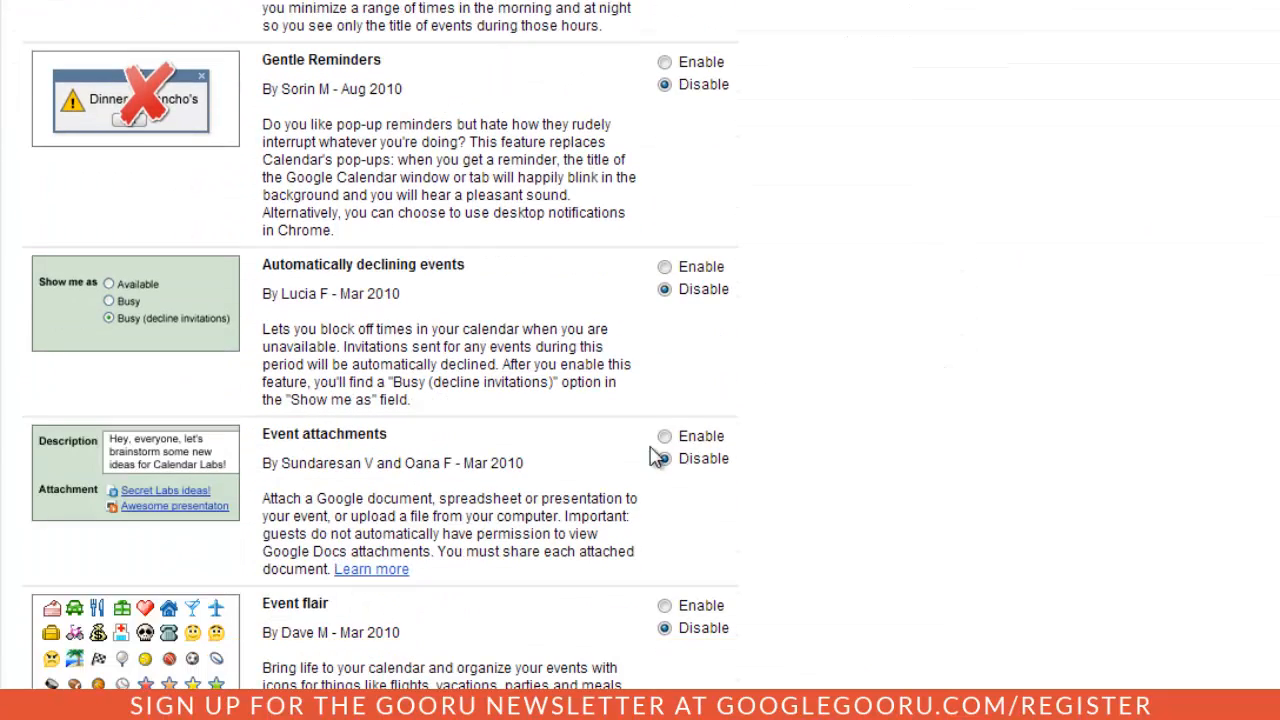
pyautogui.scroll(-3)
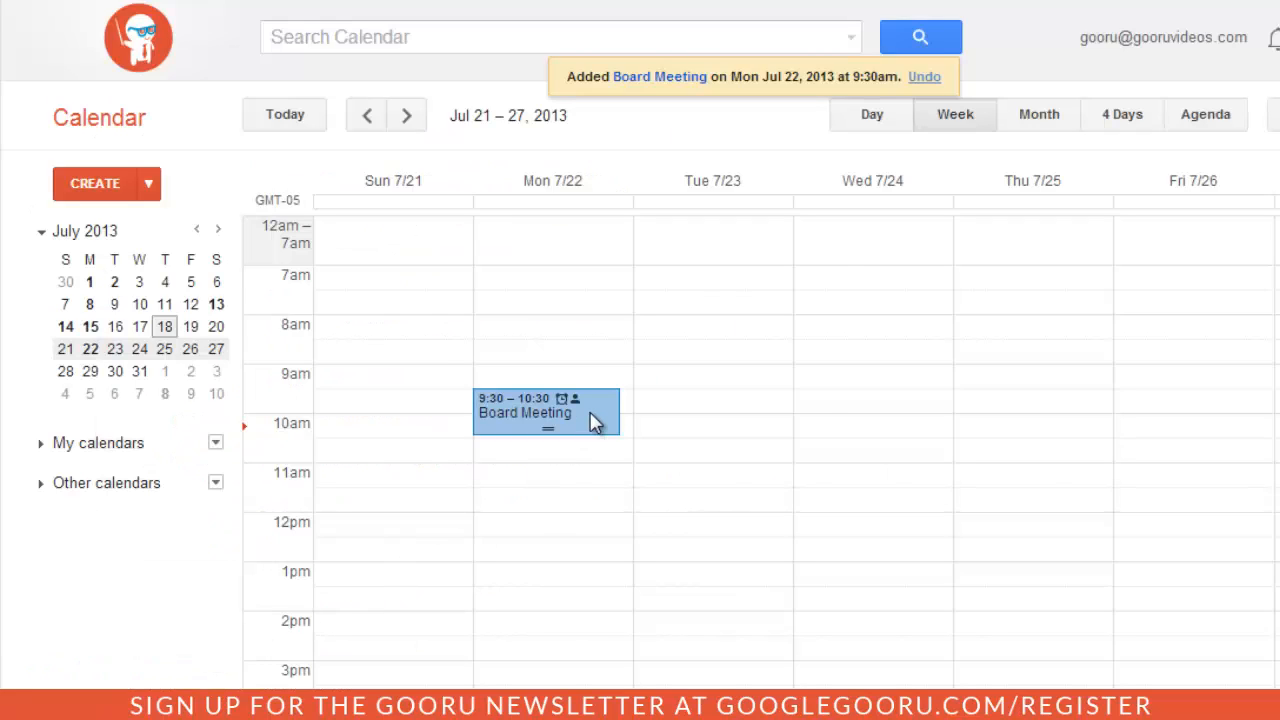
# Attach the Board Meeting Itinerary document from My Drive to the Board Meeting event.
pyautogui.click(524, 412)
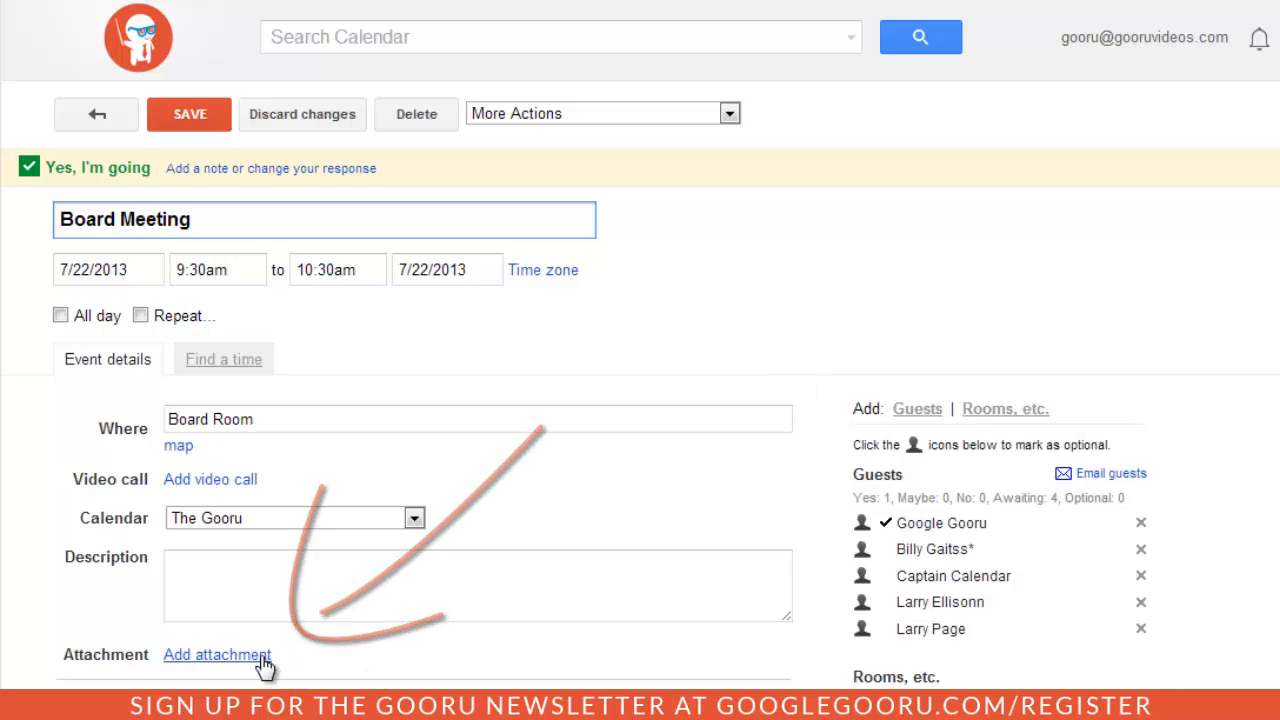
pyautogui.click(216, 654)
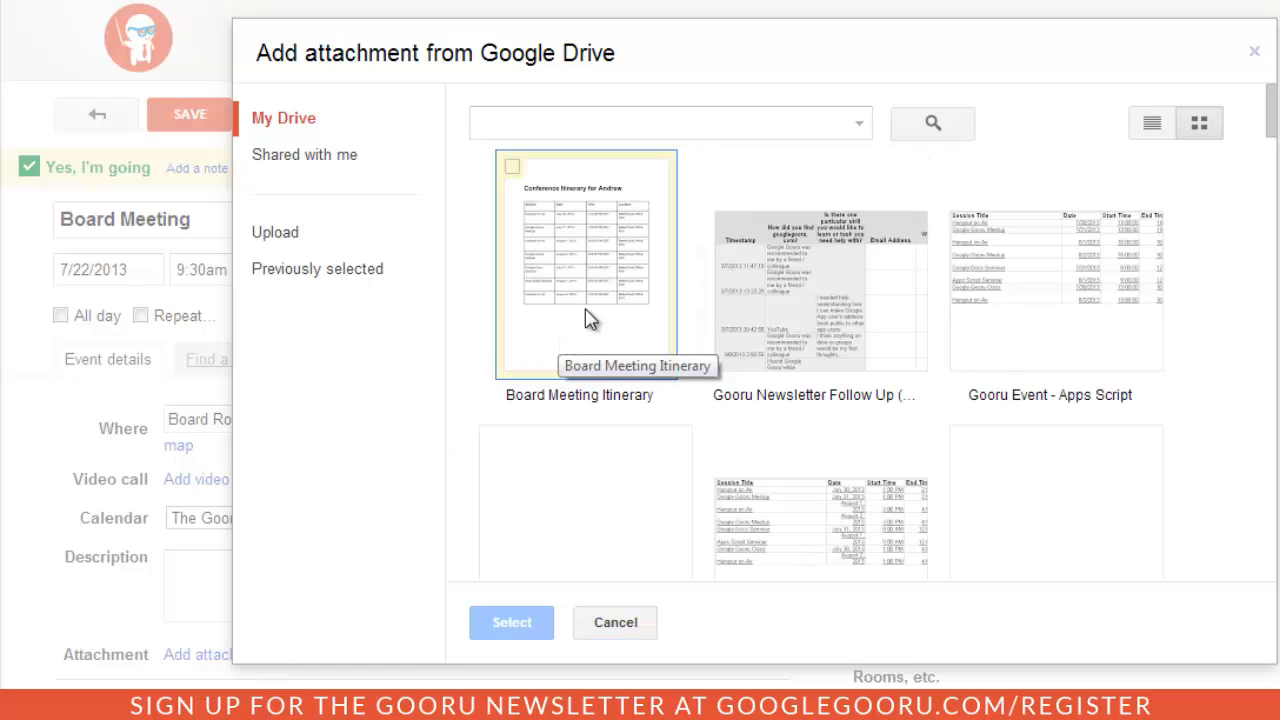
pyautogui.click(512, 622)
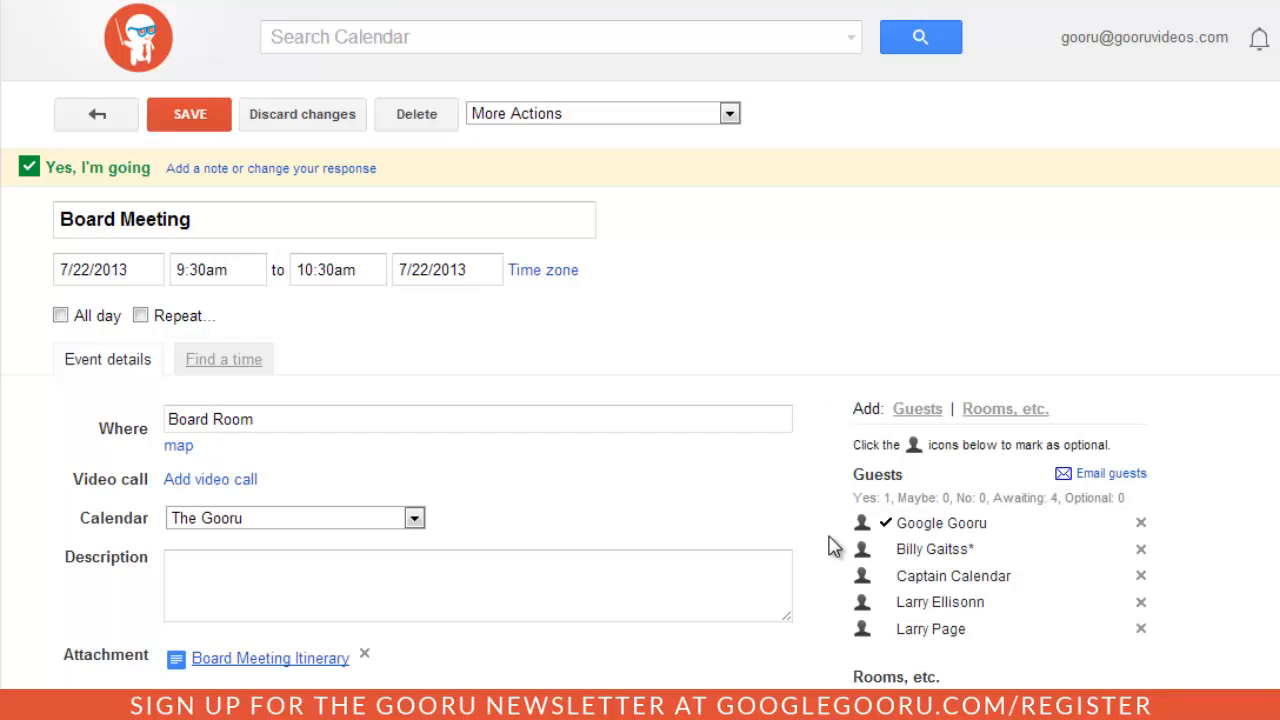
pyautogui.moveTo(178, 678)
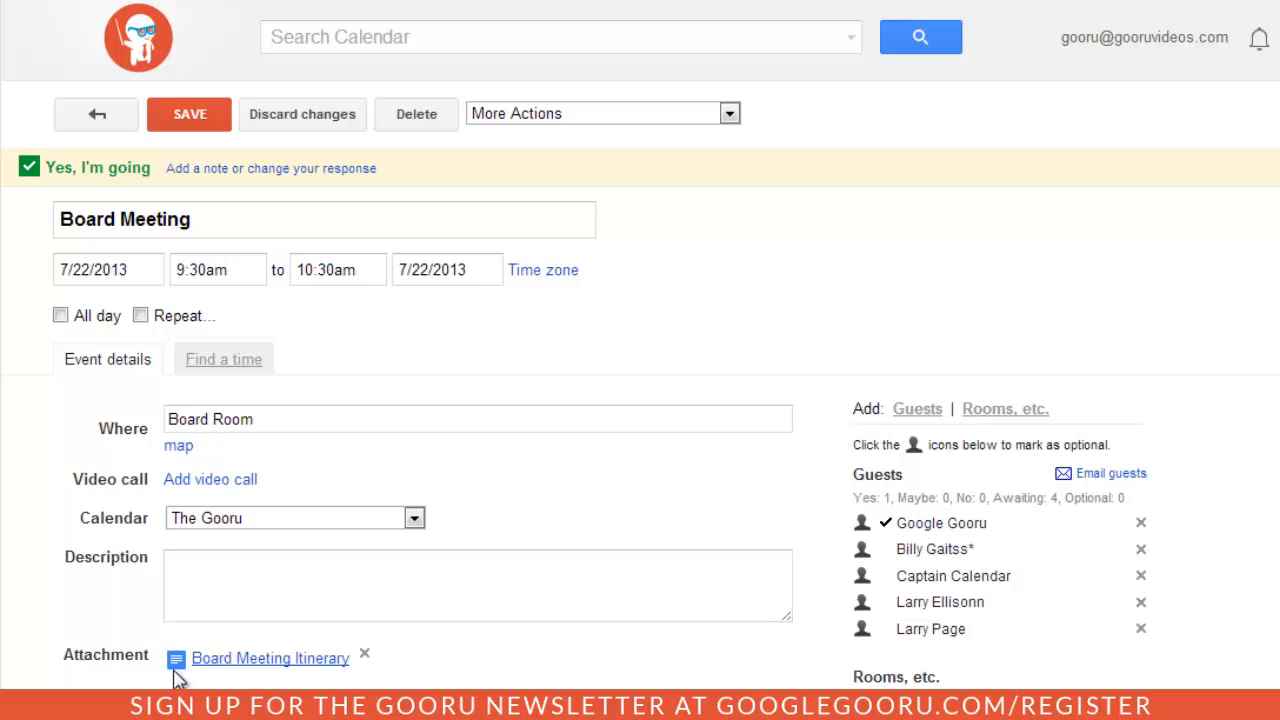
pyautogui.moveTo(792, 520)
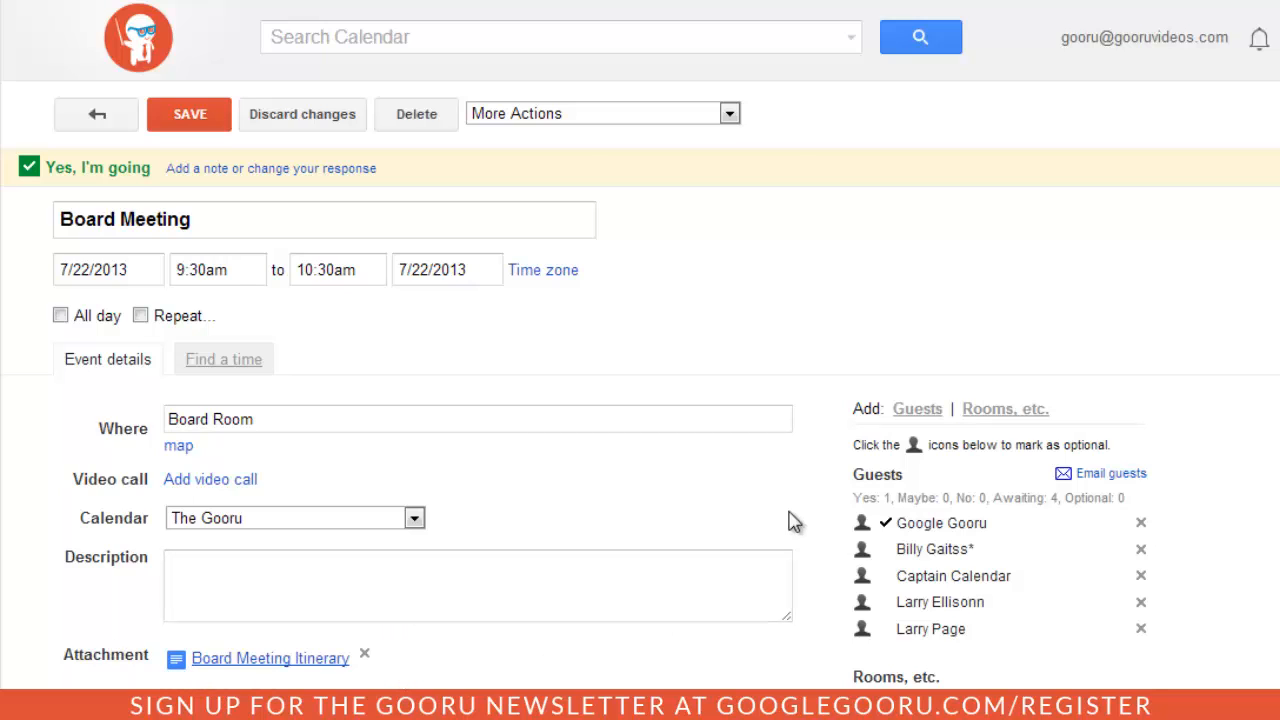
pyautogui.moveTo(806, 512)
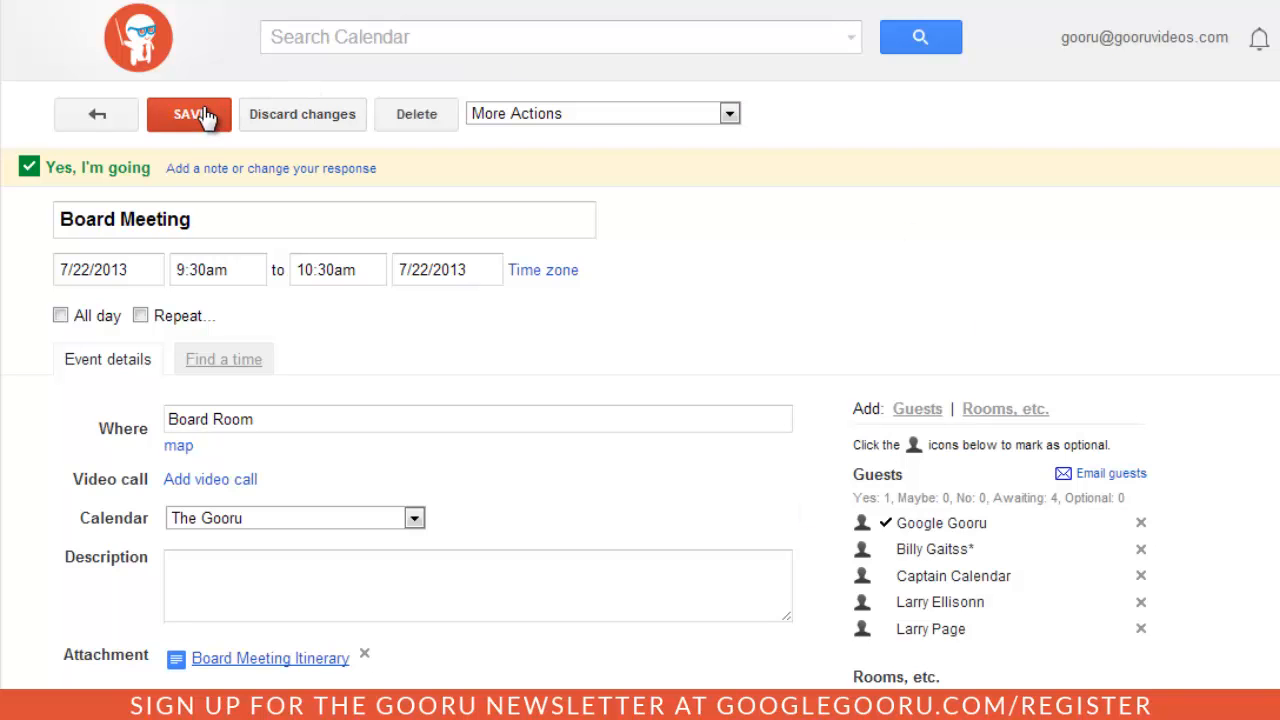
# Save the updated event and send the update to existing guests.
pyautogui.click(188, 112)
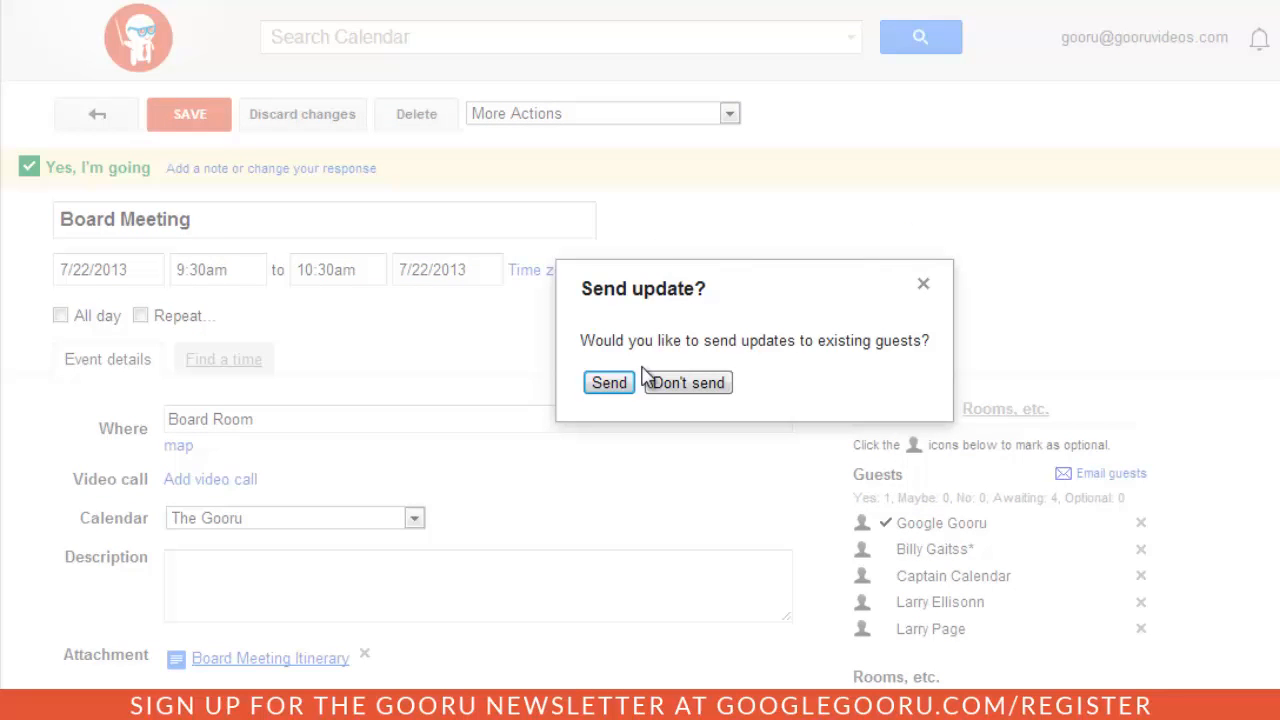
pyautogui.click(608, 382)
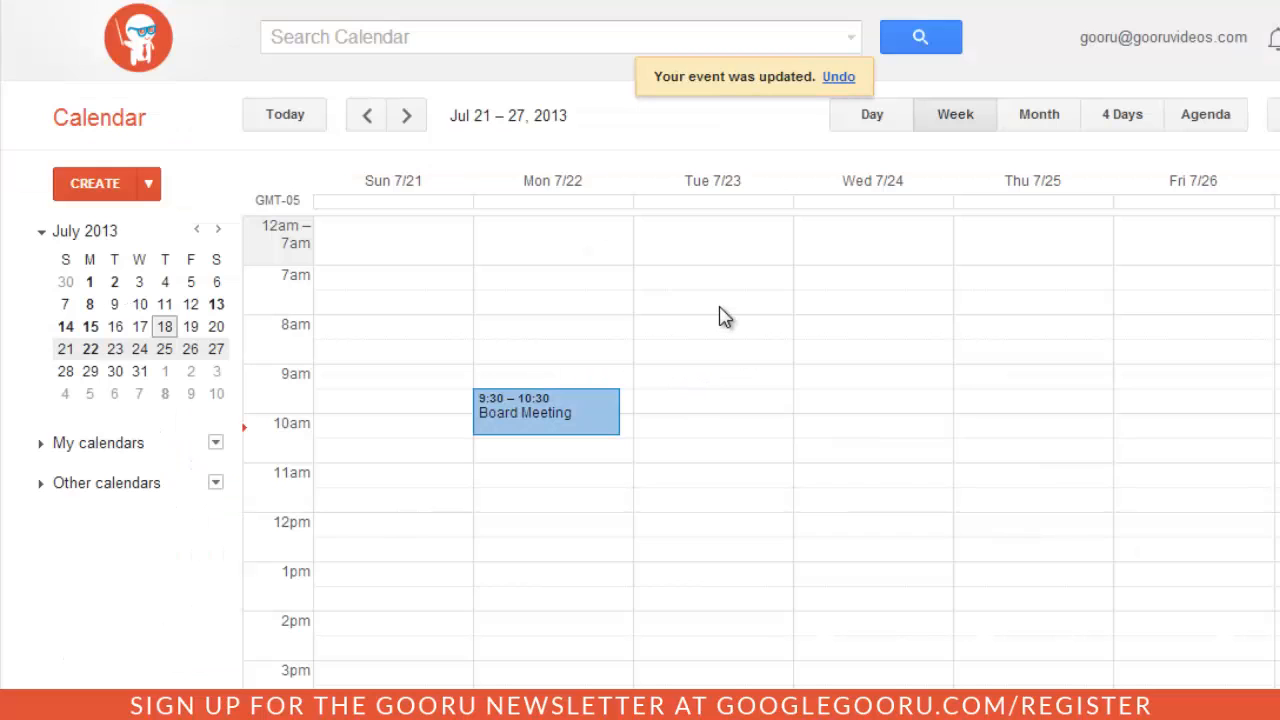